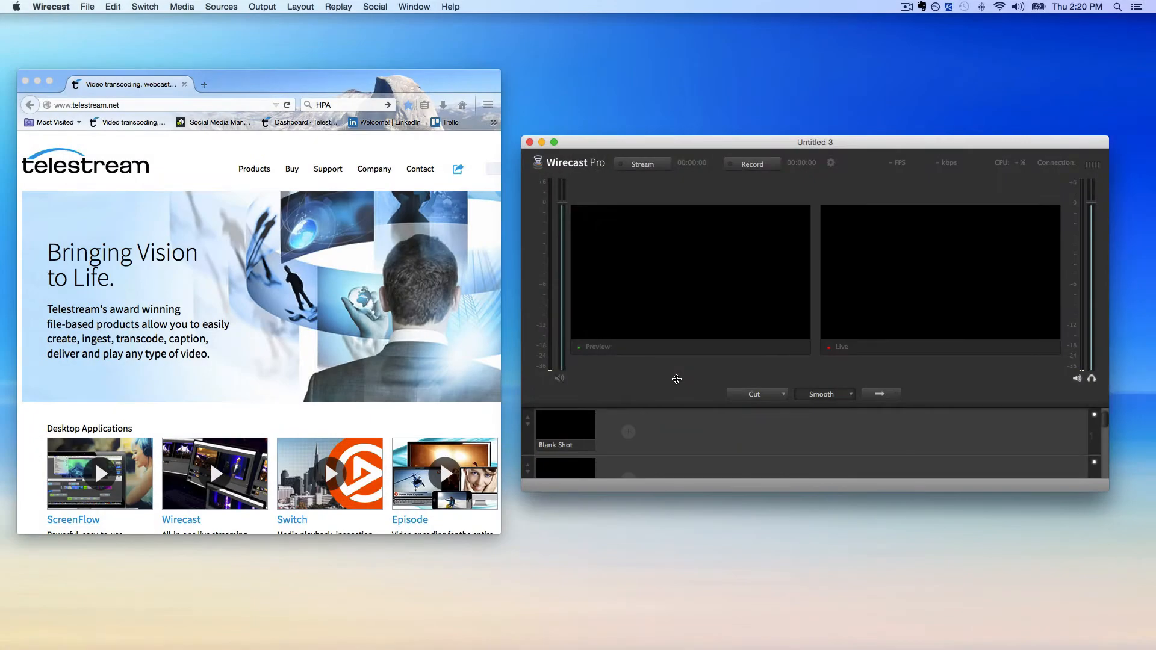
pyautogui.moveTo(483, 124)
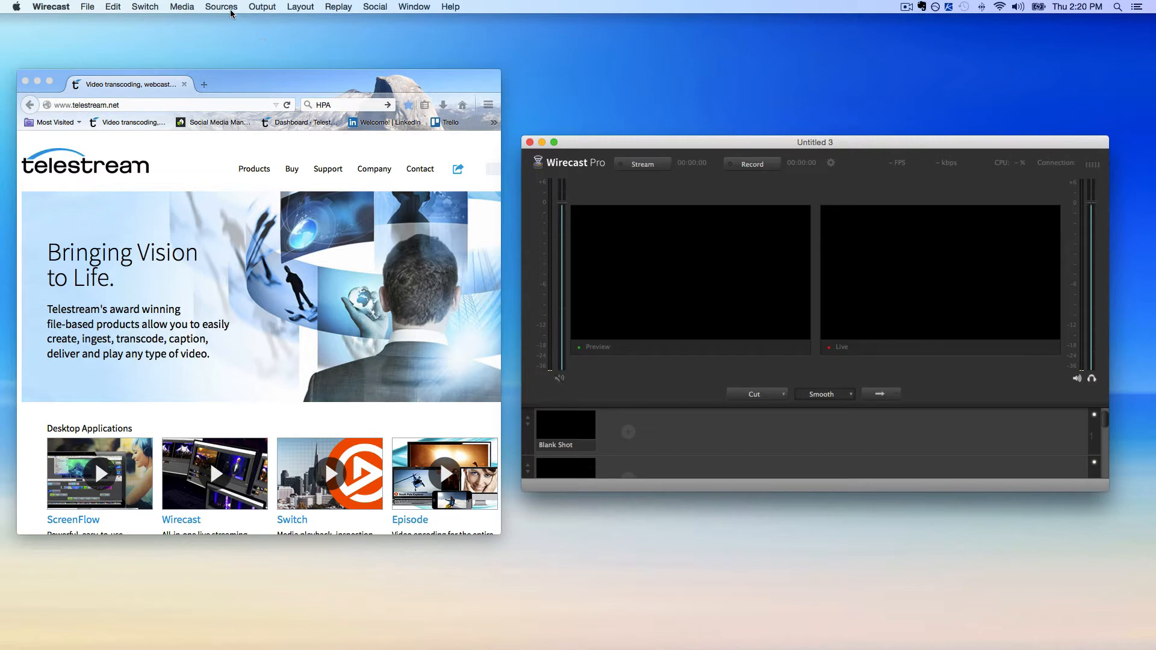
# Show the Sources menu with its commands for creating and managing sources
pyautogui.click(221, 7)
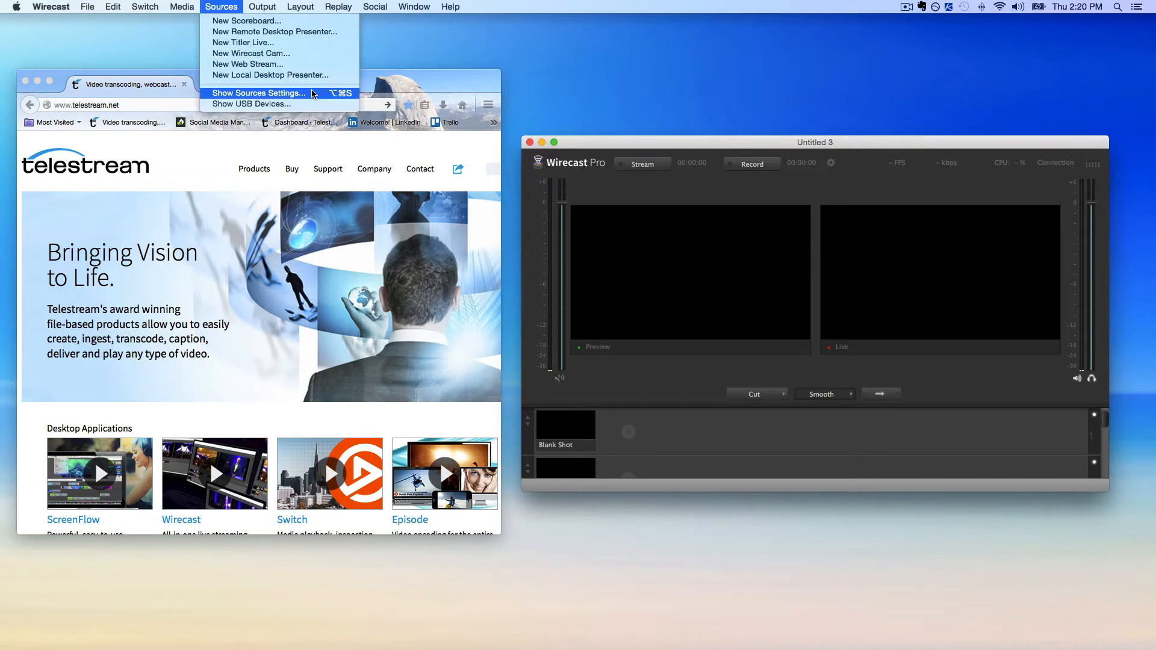
# Add a new Local Desktop Presenter source from the source settings
pyautogui.click(259, 93)
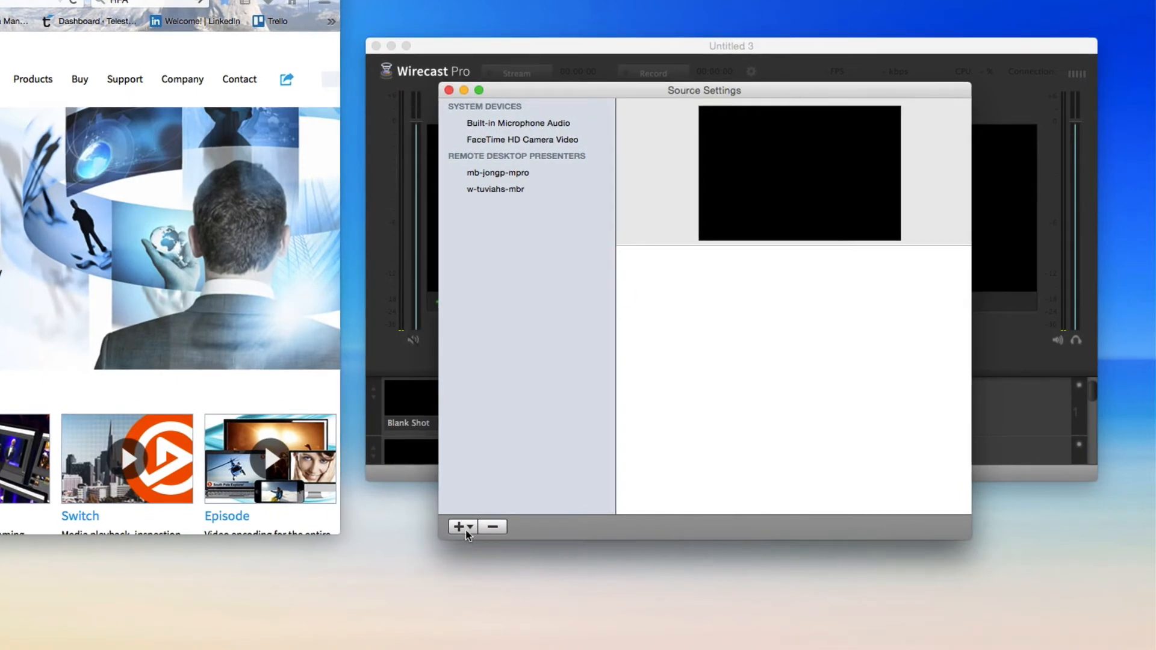
pyautogui.click(461, 526)
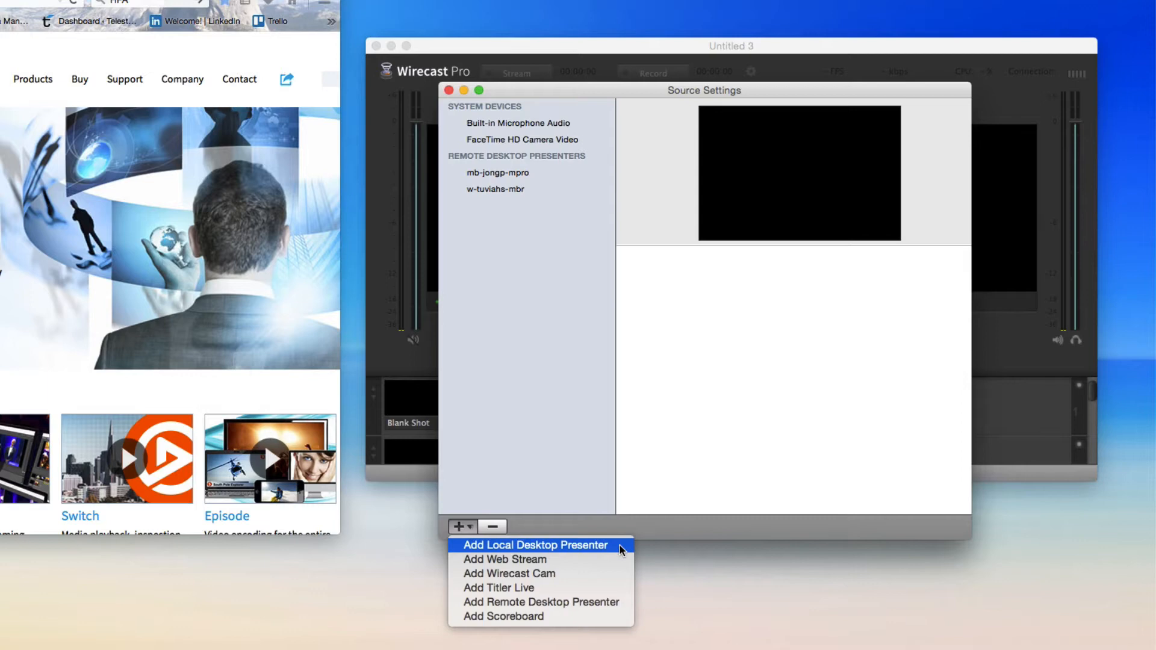
pyautogui.click(534, 545)
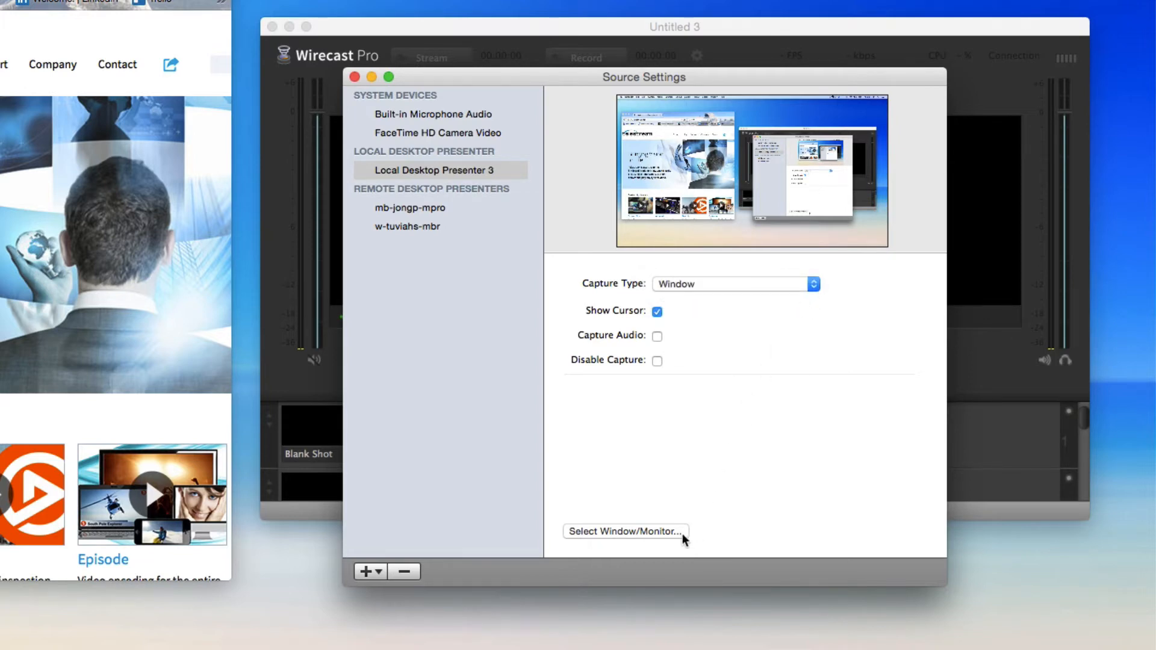
# Set Local Desktop Presenter 3 to capture the Firefox (382) window
pyautogui.click(625, 532)
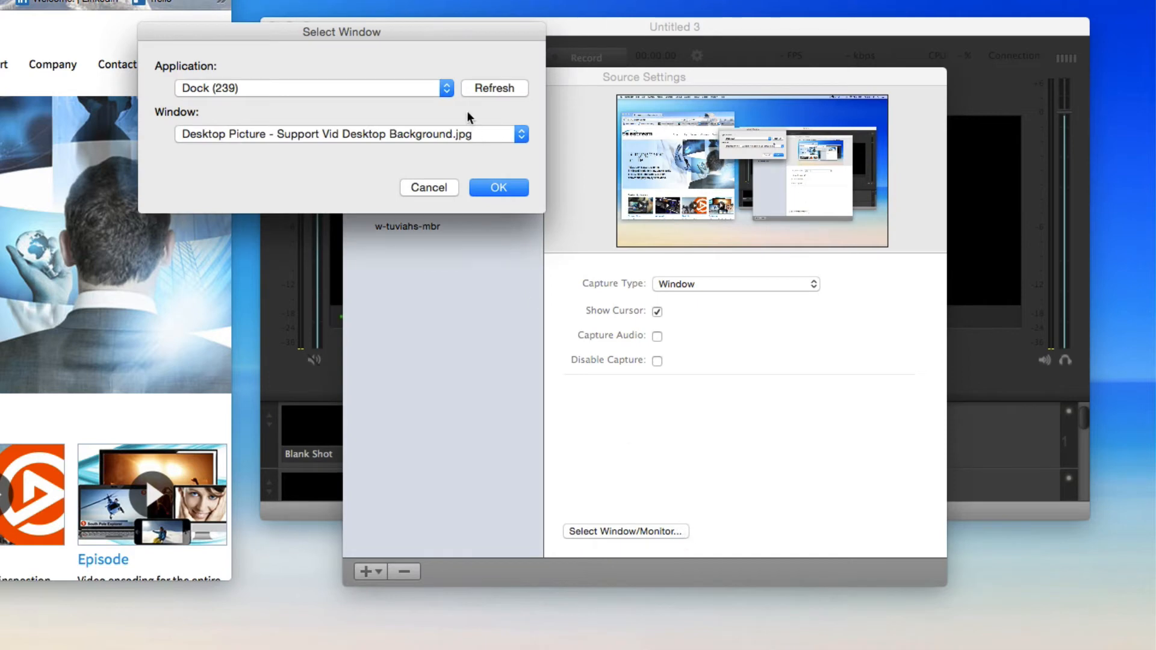
pyautogui.click(313, 88)
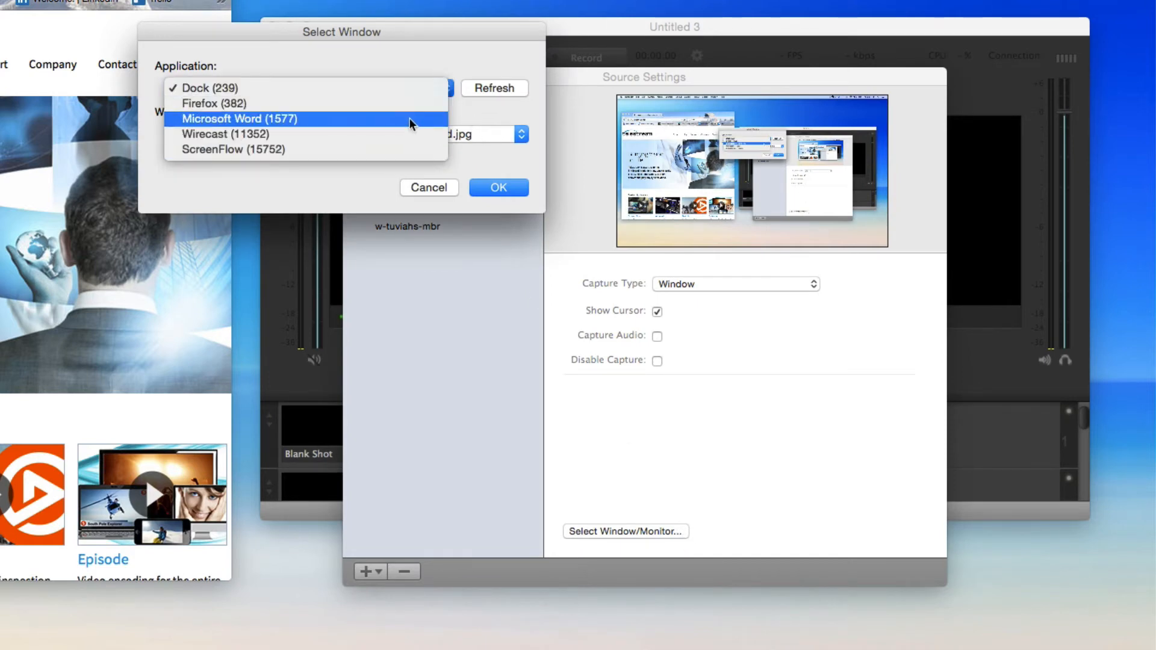
pyautogui.click(210, 103)
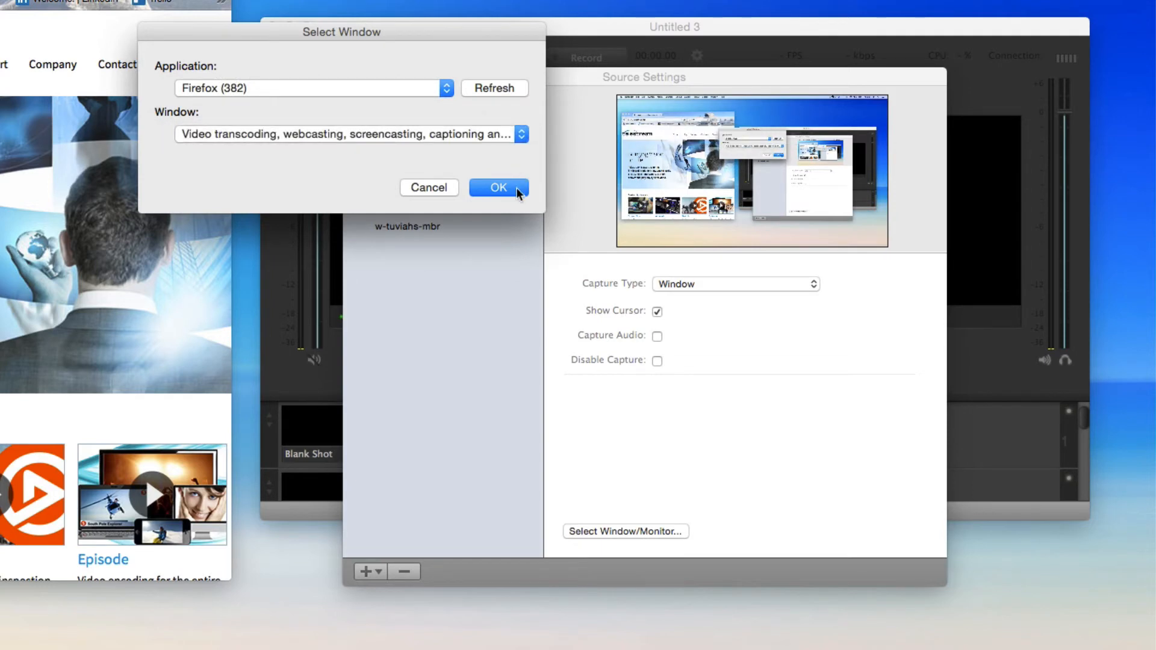
pyautogui.click(499, 188)
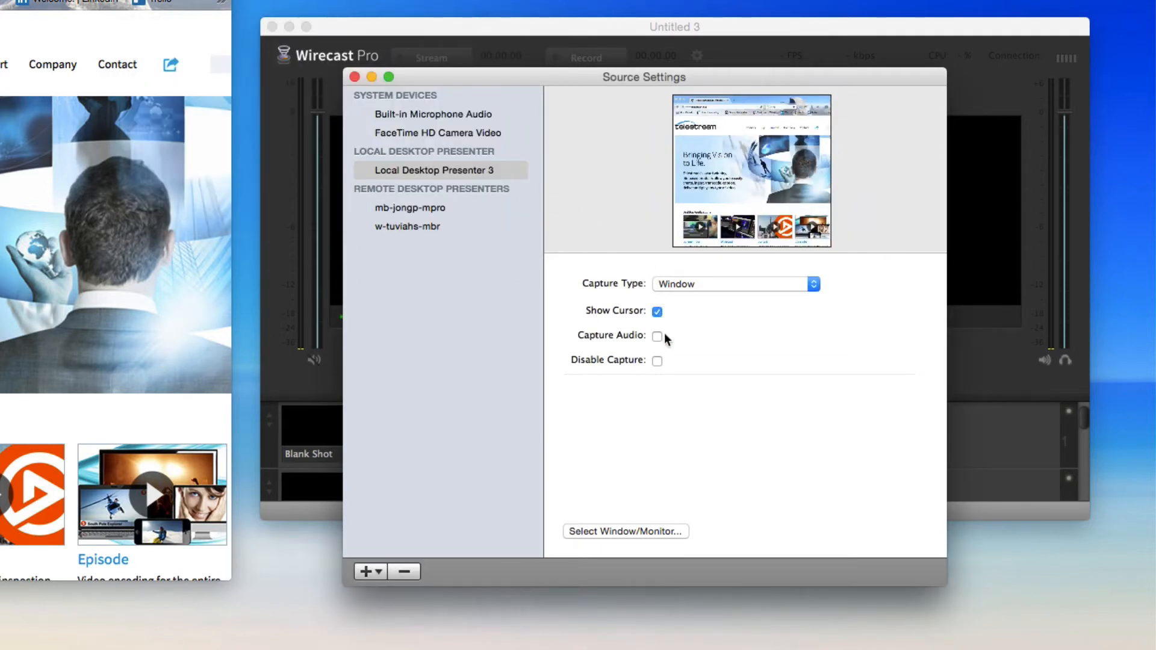
# Enable Capture Audio and rename the source to Telestream.net
pyautogui.click(657, 335)
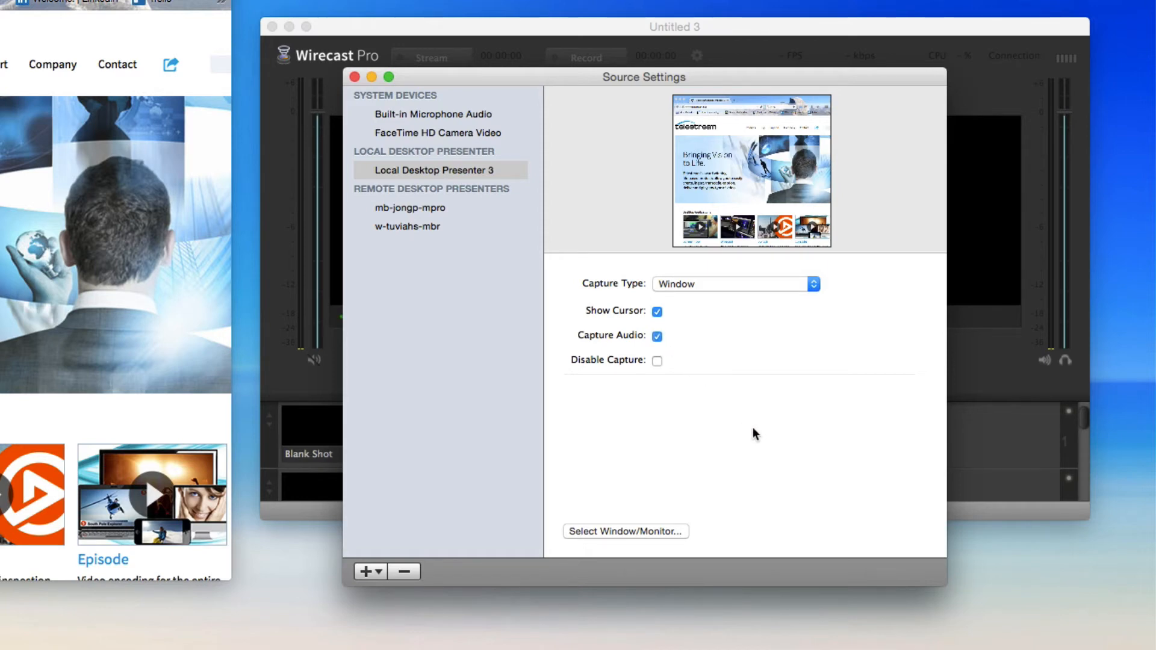
pyautogui.rightClick(436, 170)
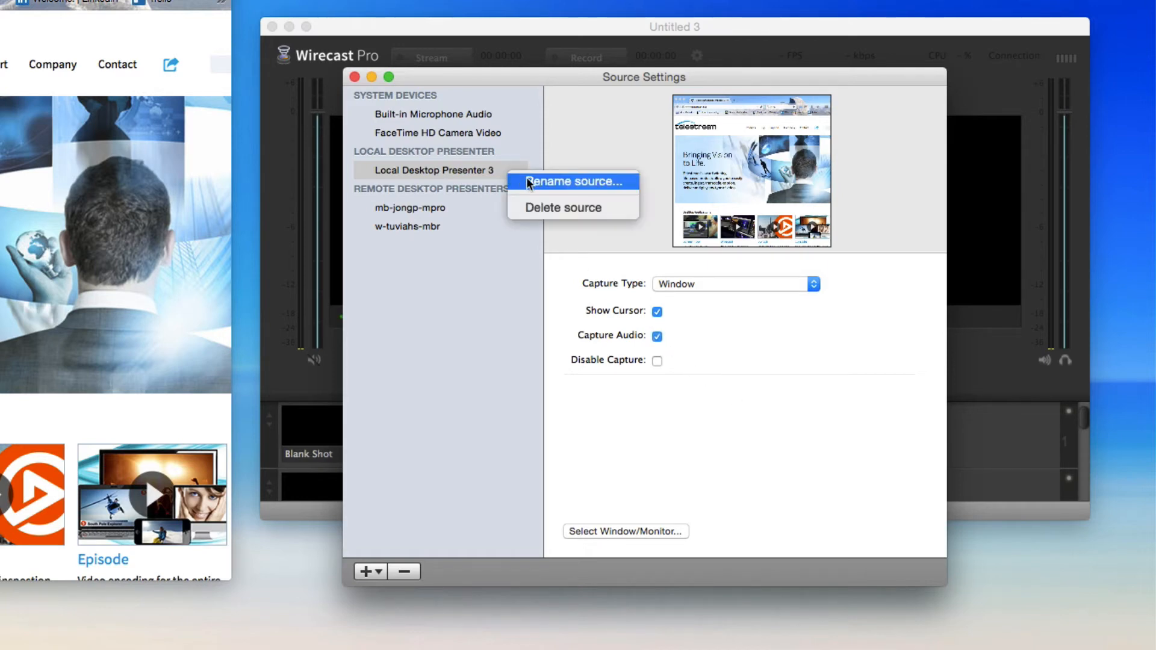
pyautogui.moveTo(522, 186)
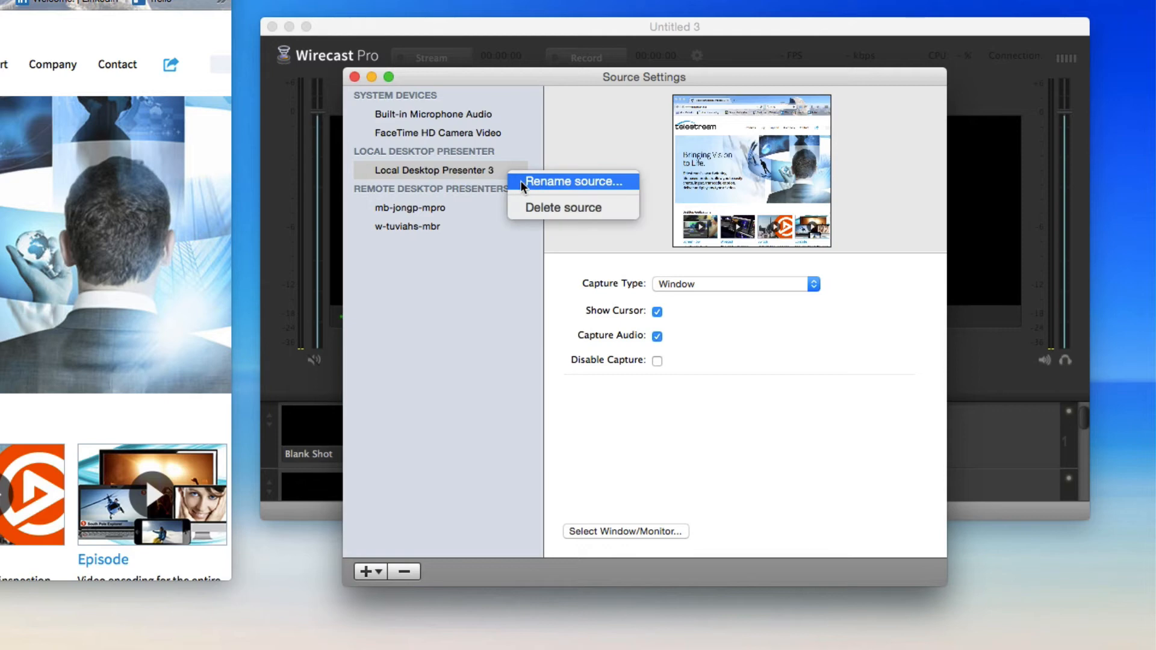
pyautogui.click(575, 181)
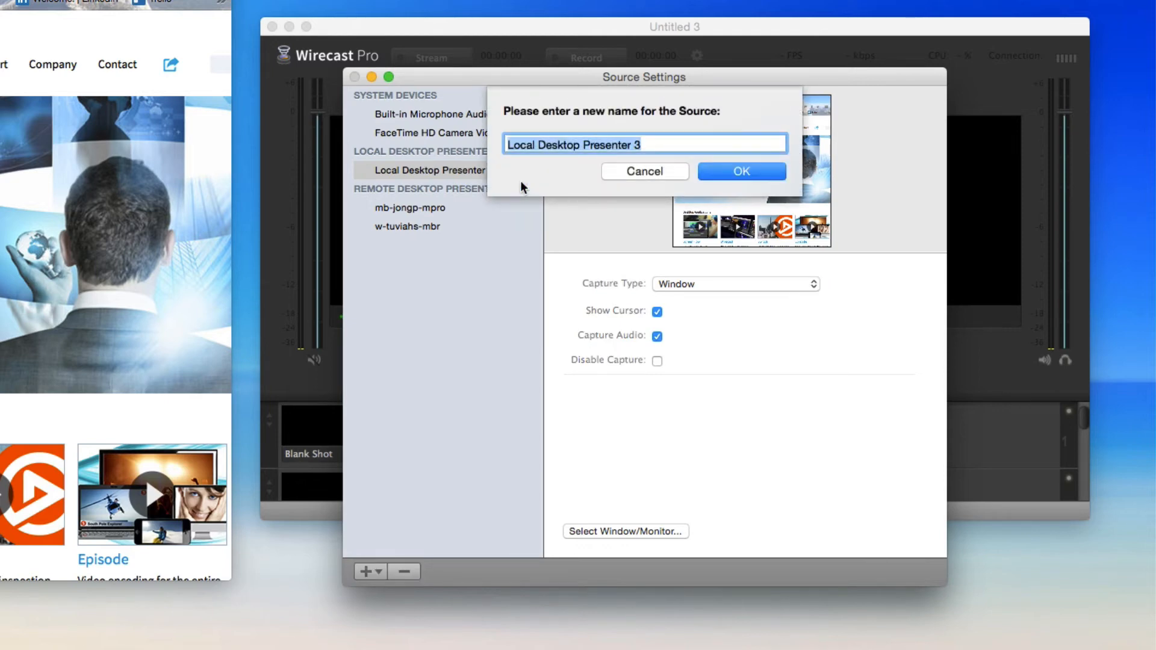
pyautogui.write('Telestream.n')
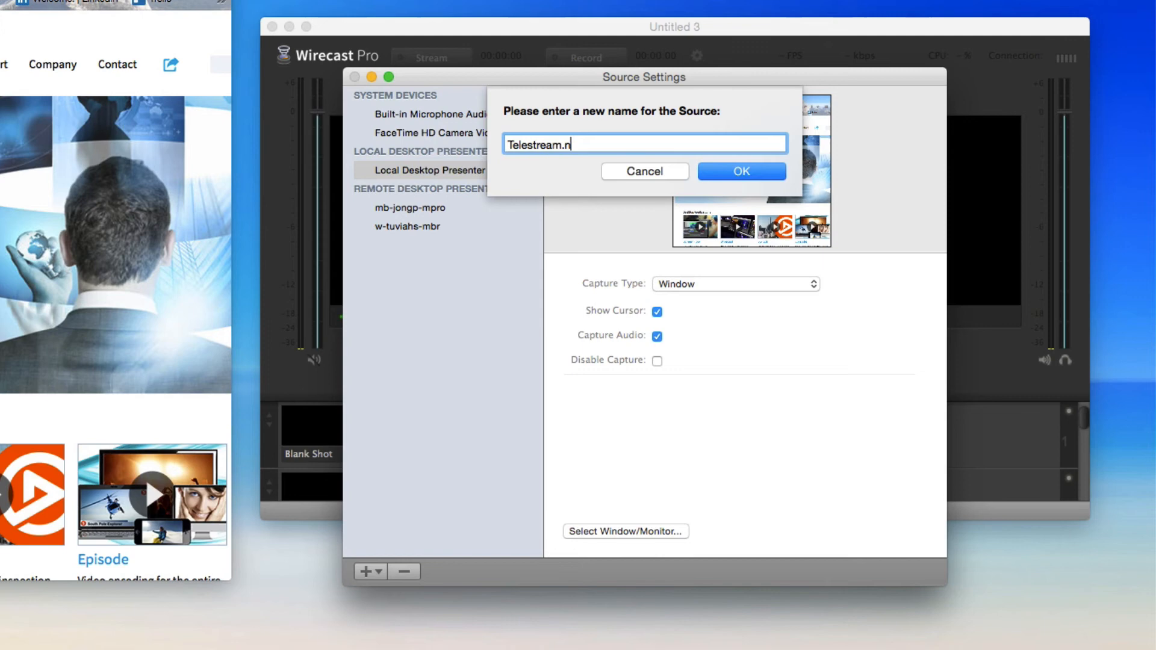
pyautogui.click(742, 171)
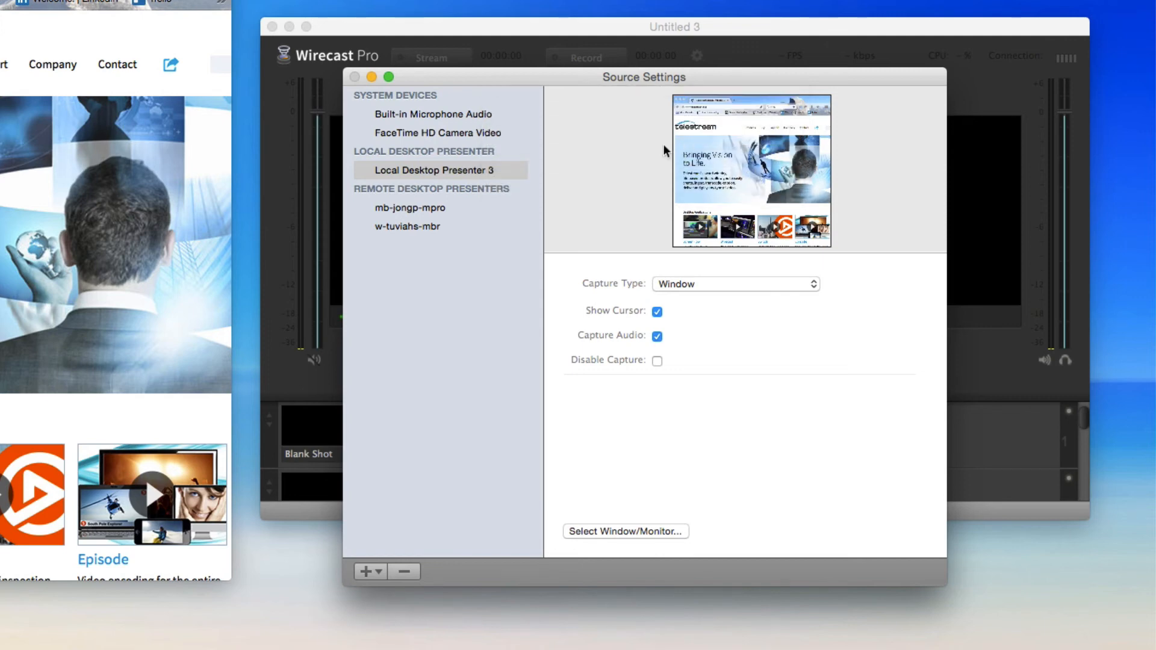
# Close source settings and list desktop presenter shots available for the first layer
pyautogui.click(363, 77)
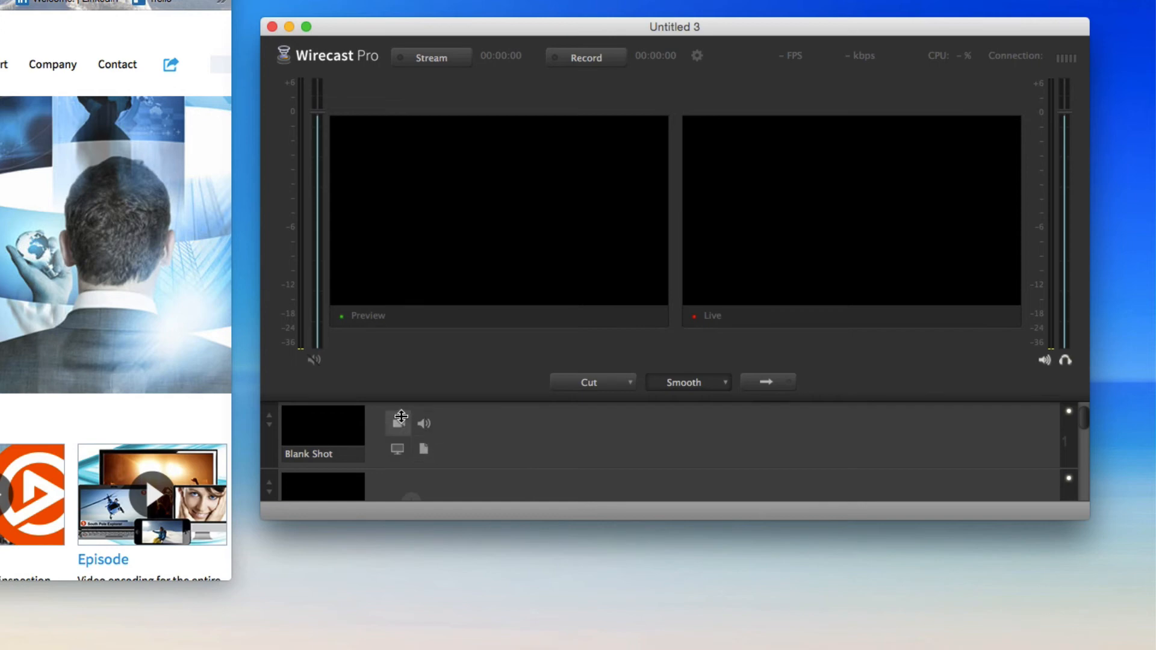
pyautogui.click(397, 448)
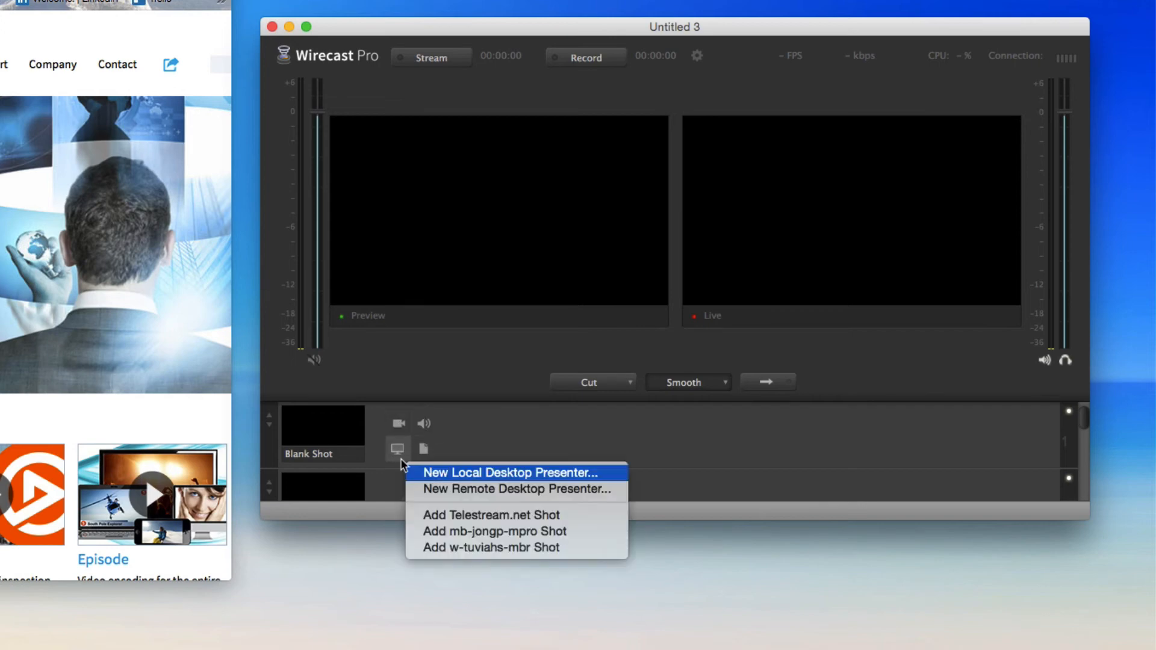
pyautogui.moveTo(590, 522)
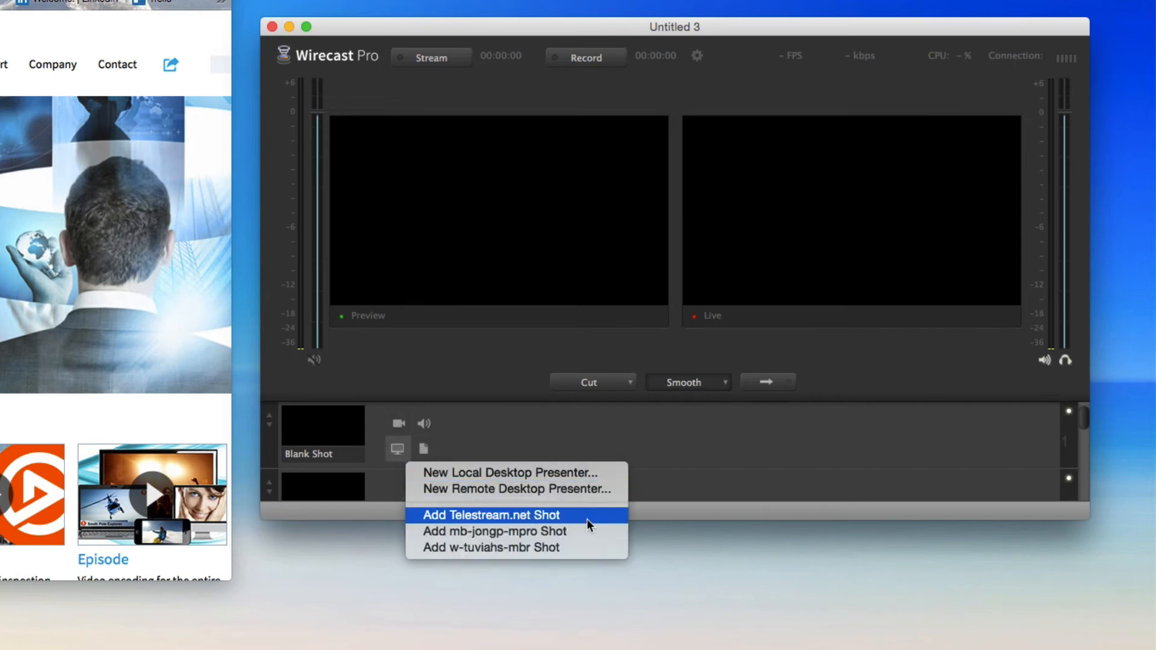